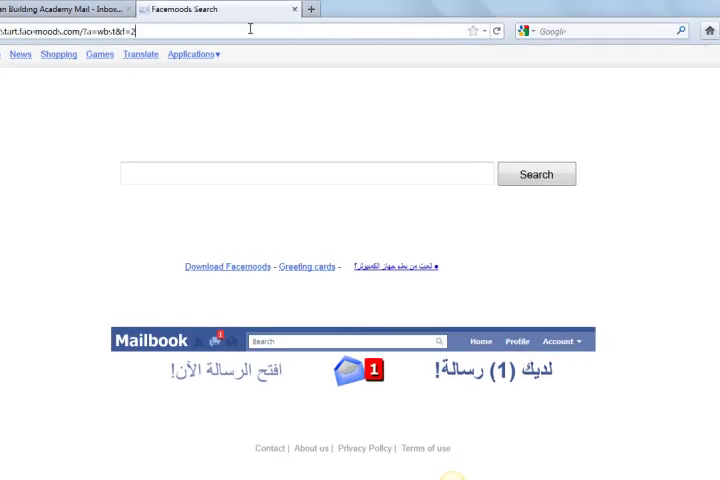
# Load the GBCI sign-in page by entering the website address
pyautogui.write('www')
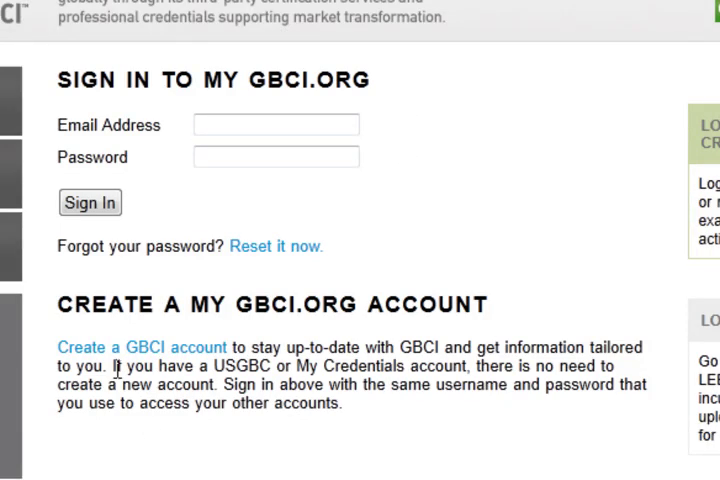
pyautogui.moveTo(128, 364)
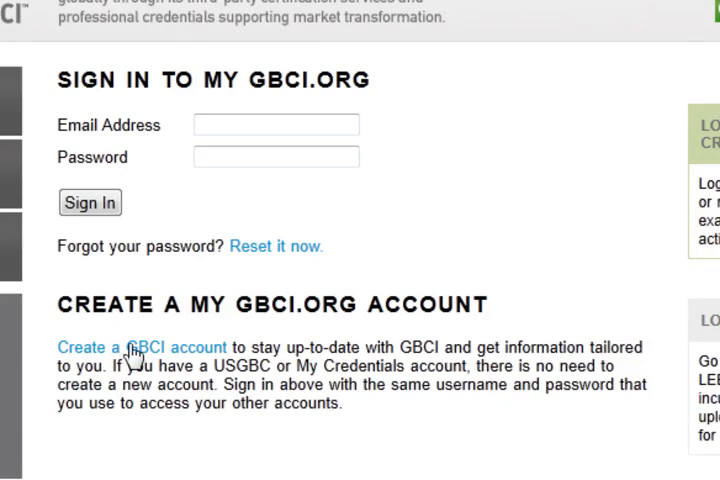
# Start a new GBCI account with the Corporate Access ID option and choose a Title on the form
pyautogui.click(130, 348)
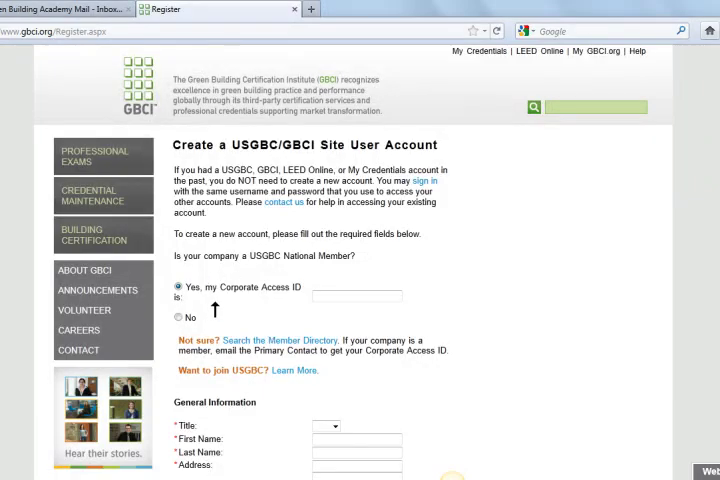
pyautogui.moveTo(270, 312)
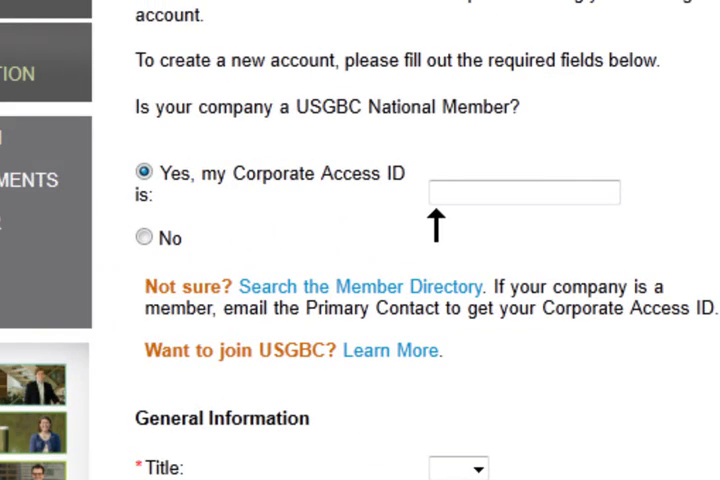
pyautogui.click(524, 192)
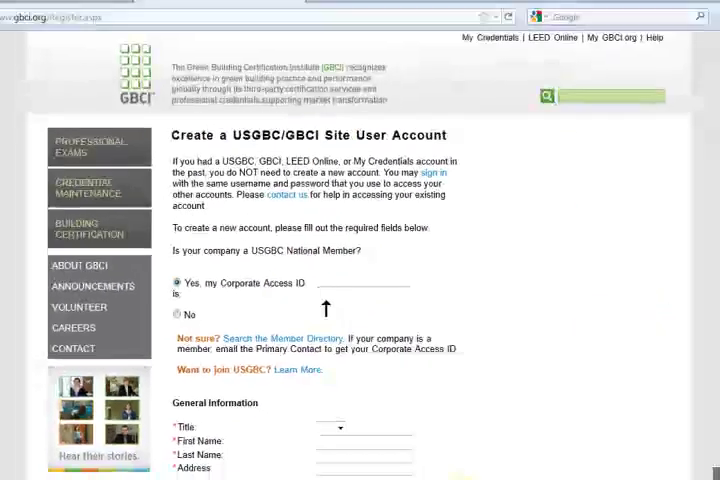
pyautogui.scroll(-3)
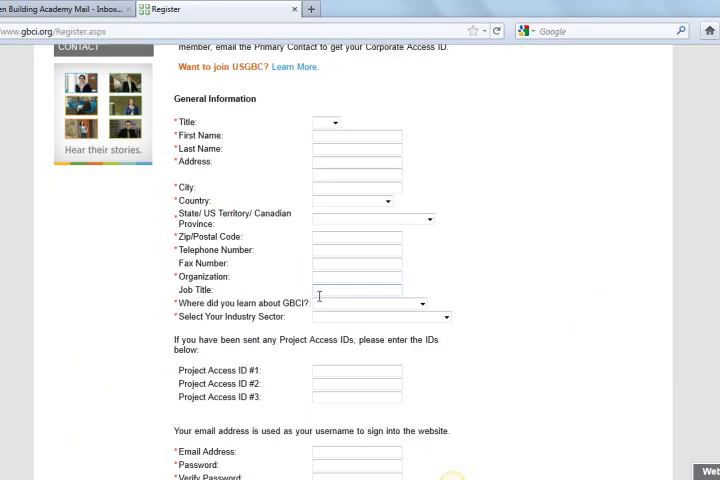
pyautogui.scroll(-3)
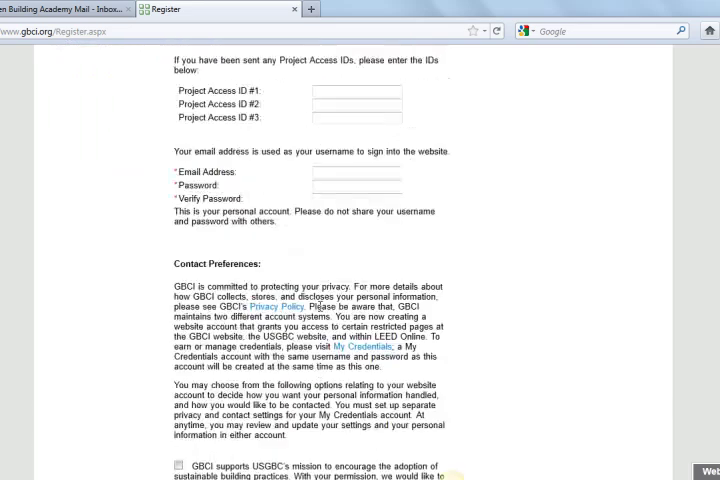
pyautogui.scroll(3)
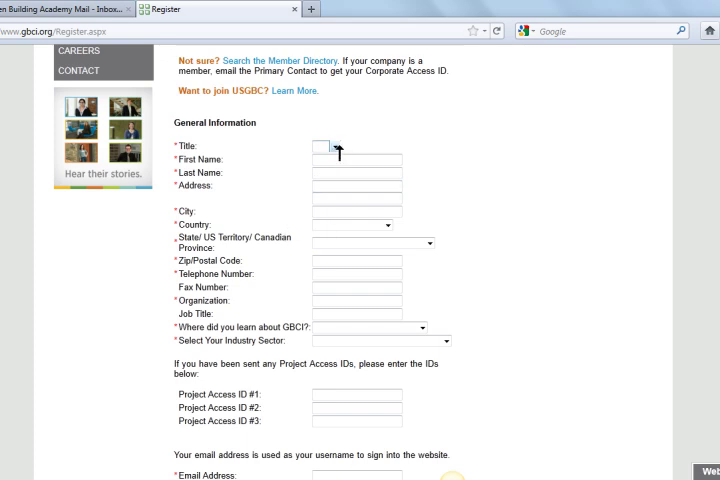
pyautogui.click(332, 146)
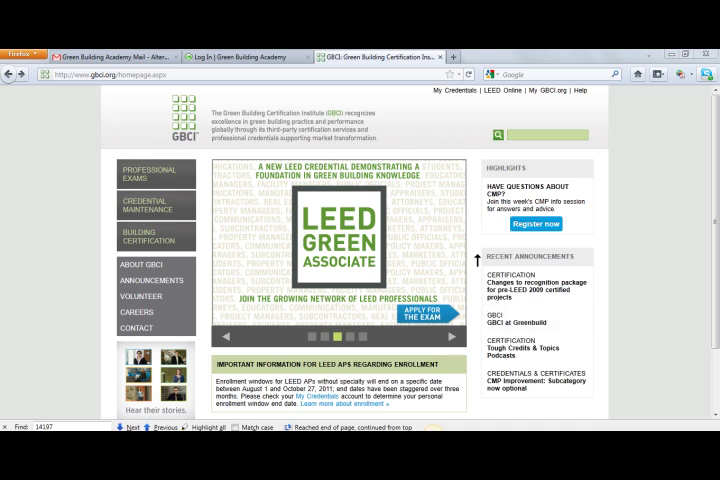
pyautogui.moveTo(458, 92)
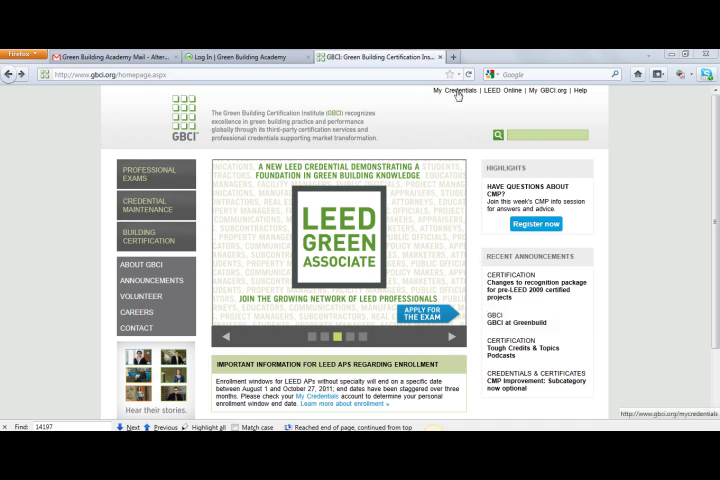
pyautogui.click(456, 92)
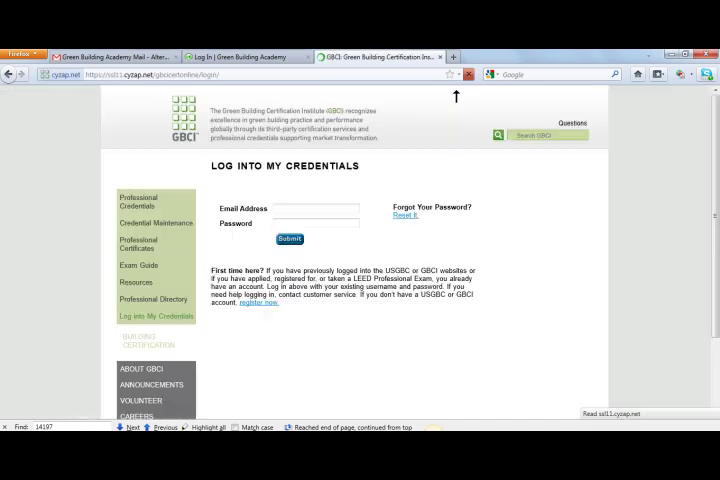
pyautogui.click(316, 208)
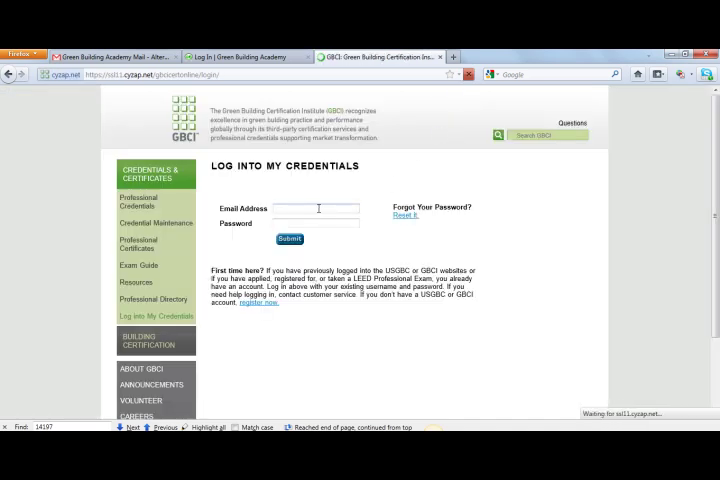
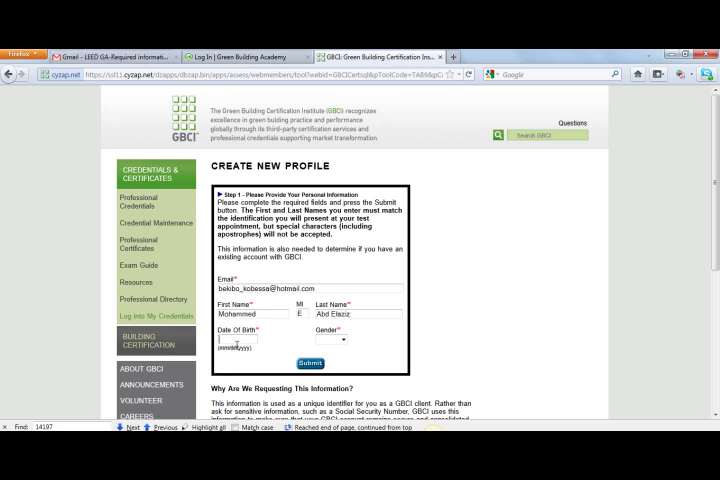
pyautogui.click(308, 362)
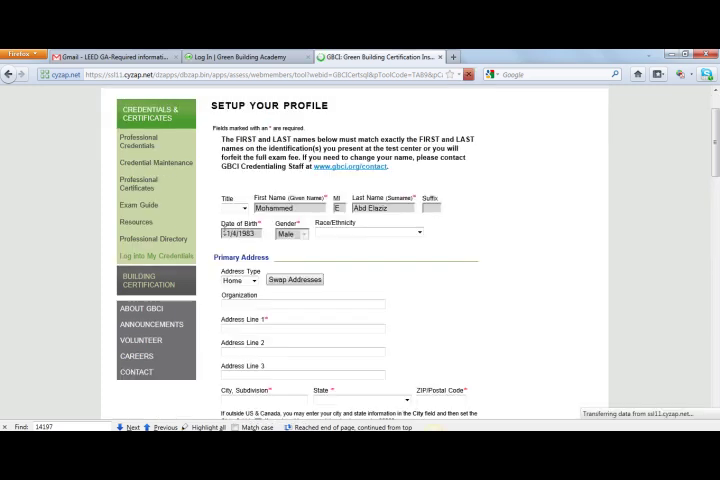
# Save the profile with a Doha, Qatar address and return to the main menu
pyautogui.click(246, 208)
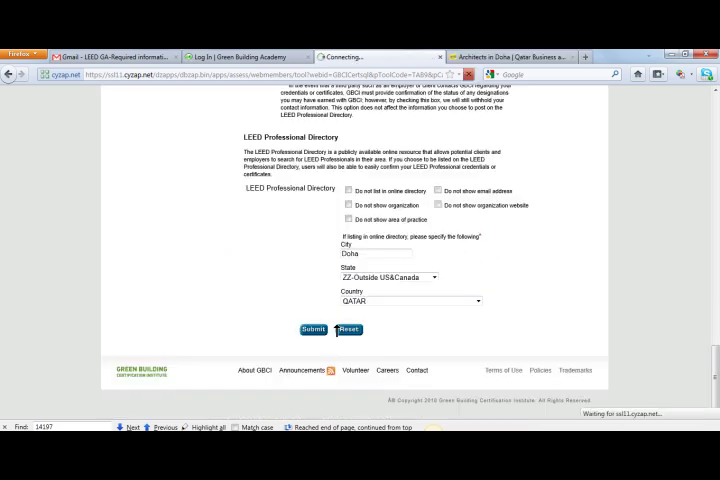
pyautogui.click(312, 328)
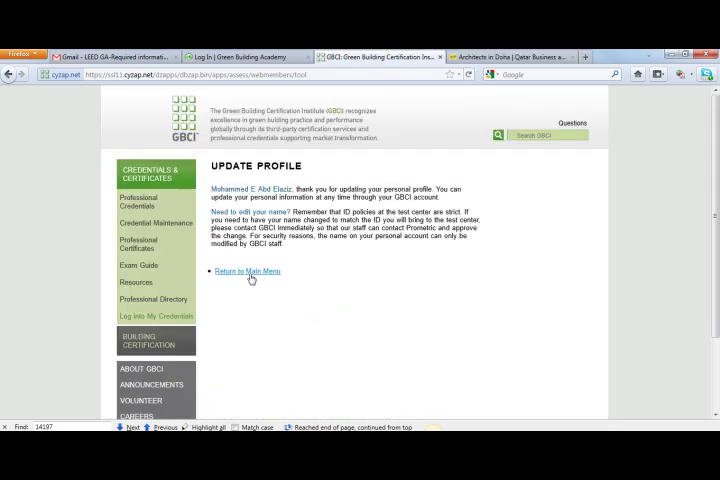
pyautogui.click(246, 272)
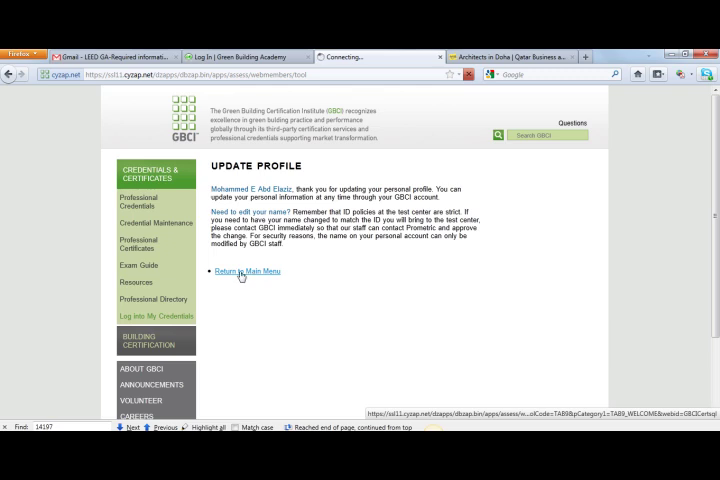
# Apply for a credential exam and submit the reviewed Doha, Qatar profile details
pyautogui.click(242, 270)
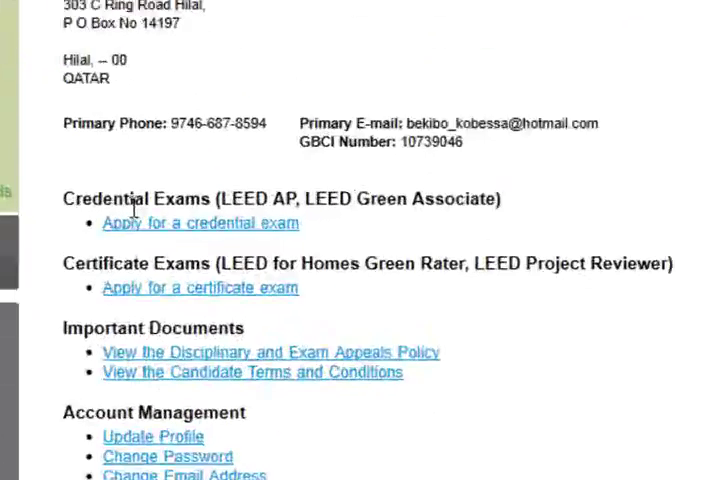
pyautogui.scroll(-3)
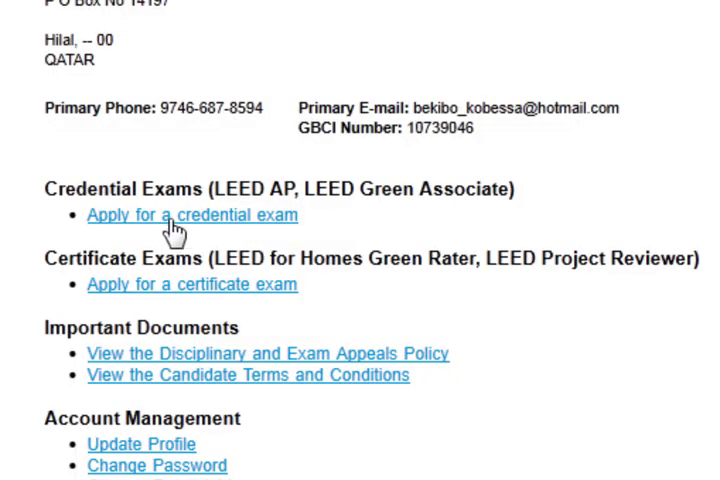
pyautogui.moveTo(180, 220)
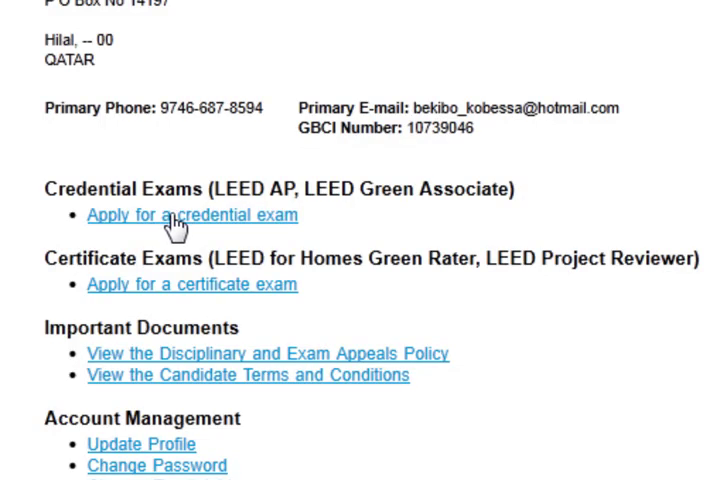
pyautogui.click(140, 444)
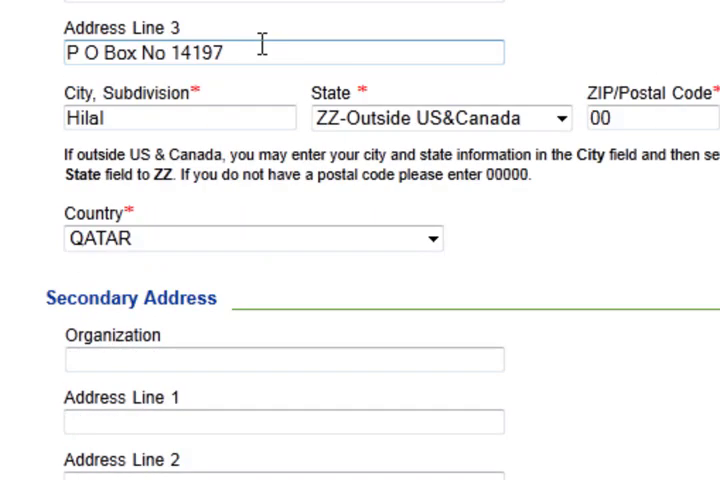
pyautogui.scroll(-3)
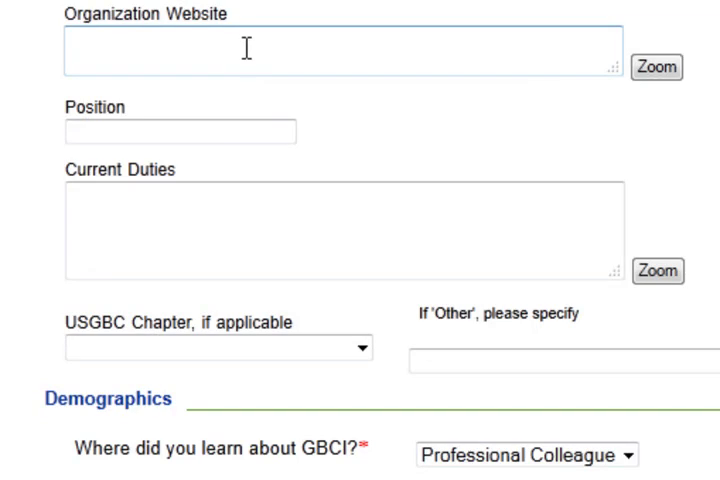
pyautogui.scroll(-3)
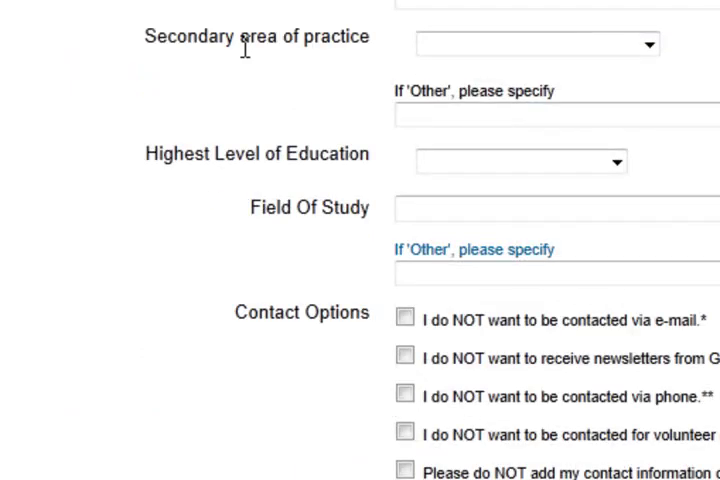
pyautogui.scroll(-3)
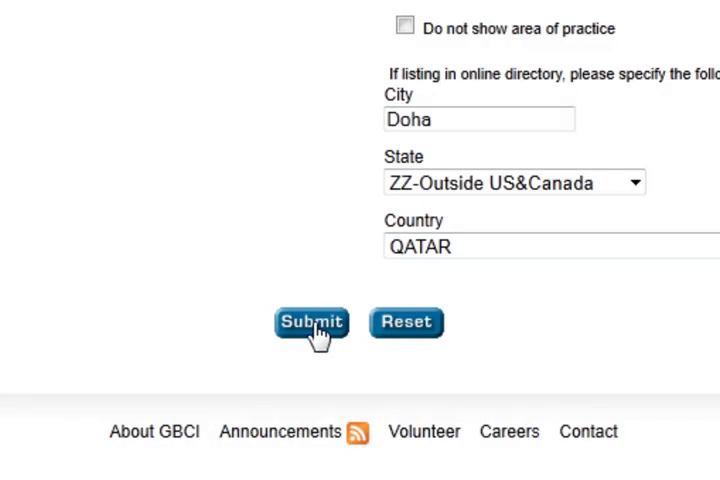
pyautogui.click(312, 322)
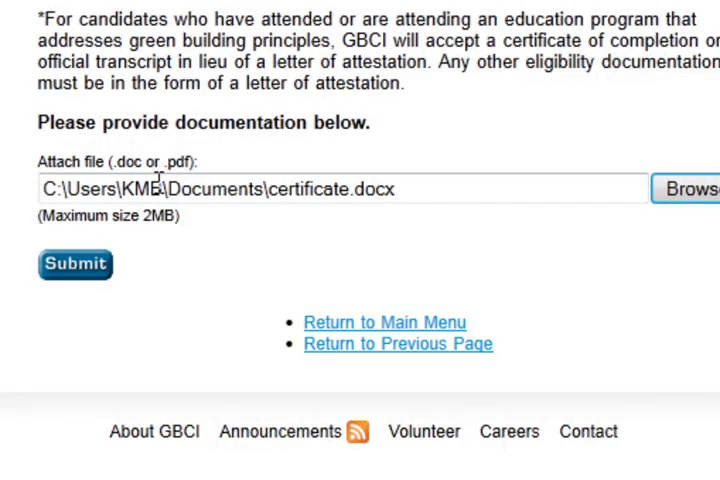
pyautogui.moveTo(140, 180)
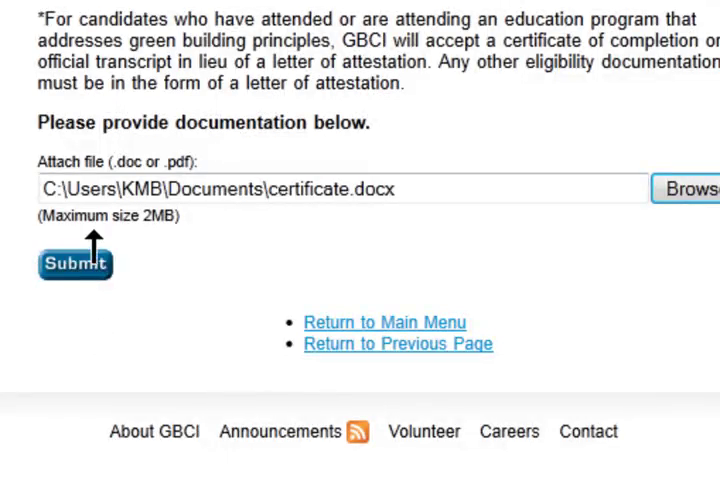
# Submit certificate.docx as the eligibility documentation
pyautogui.click(76, 264)
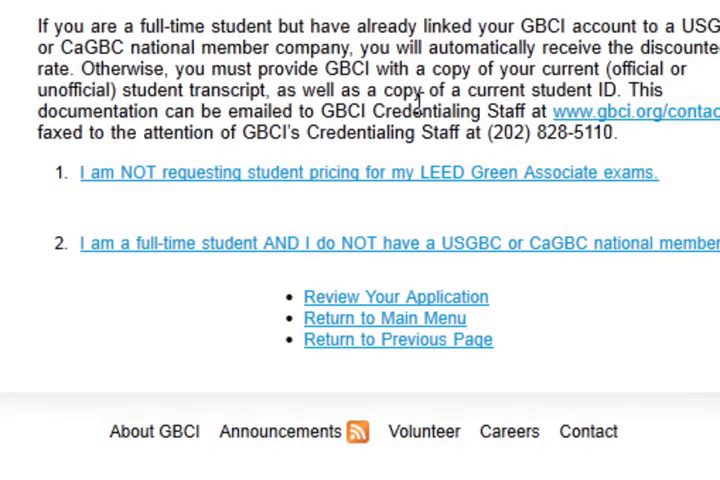
pyautogui.moveTo(320, 184)
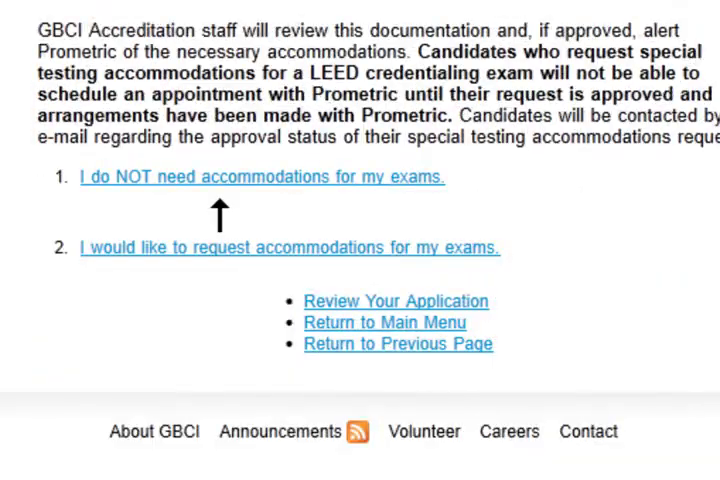
pyautogui.moveTo(210, 190)
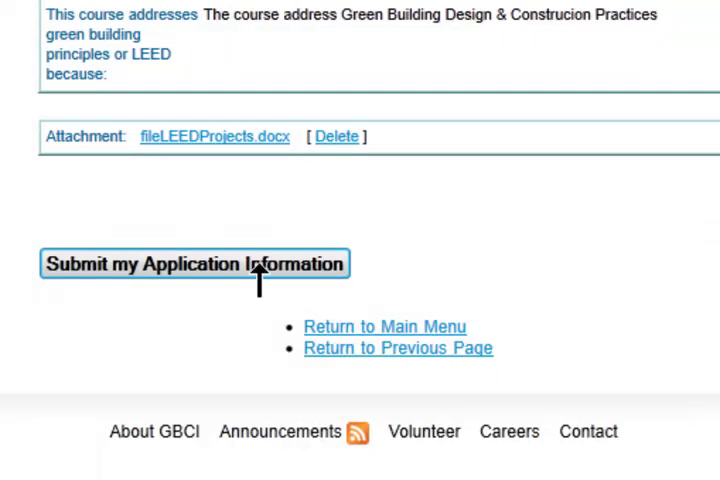
# Submit the application information, agree to the affirmation and begin the electronic signature
pyautogui.click(196, 264)
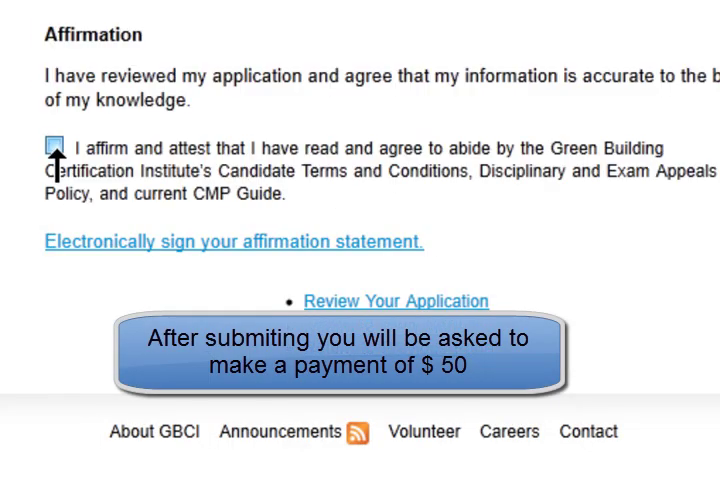
pyautogui.click(56, 146)
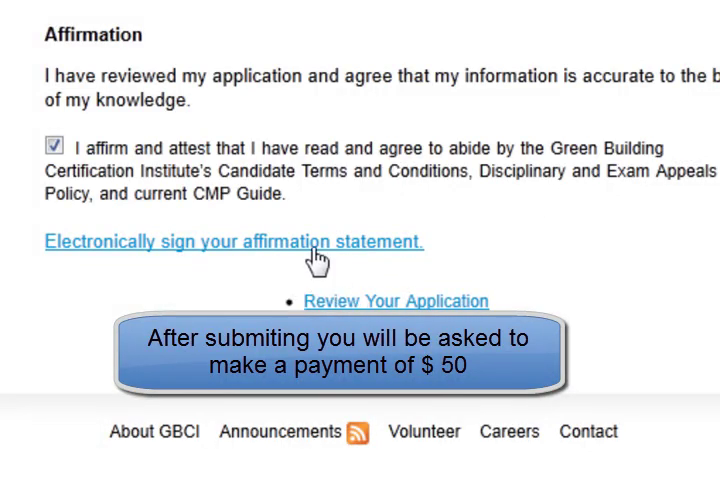
pyautogui.click(232, 240)
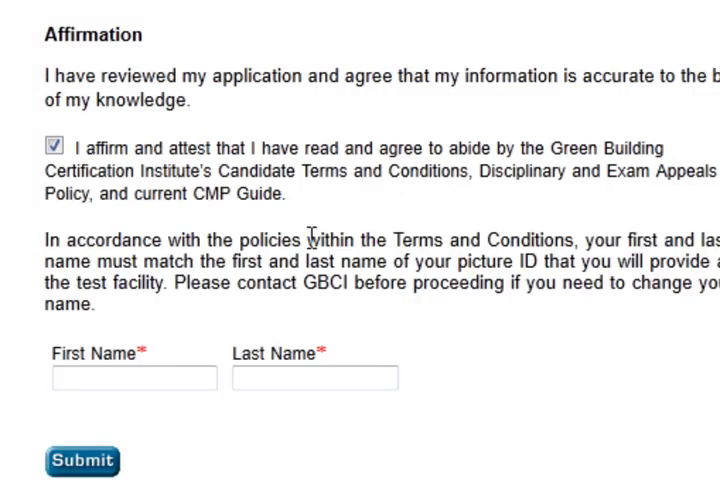
pyautogui.click(82, 460)
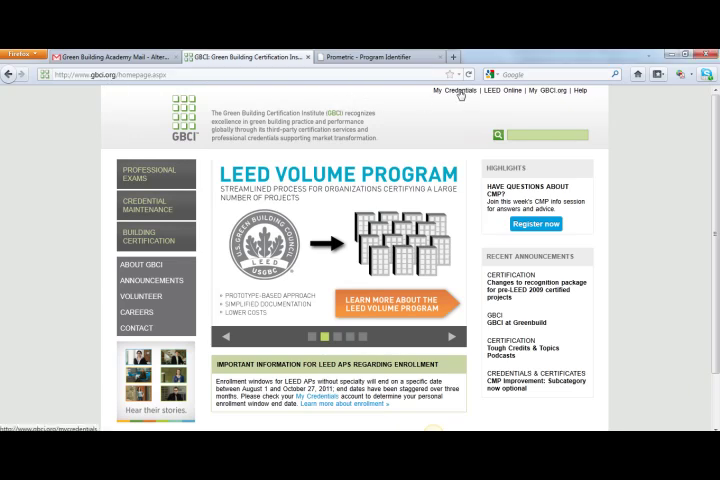
# Log back into My Credentials and view the Credential Exams options
pyautogui.click(446, 92)
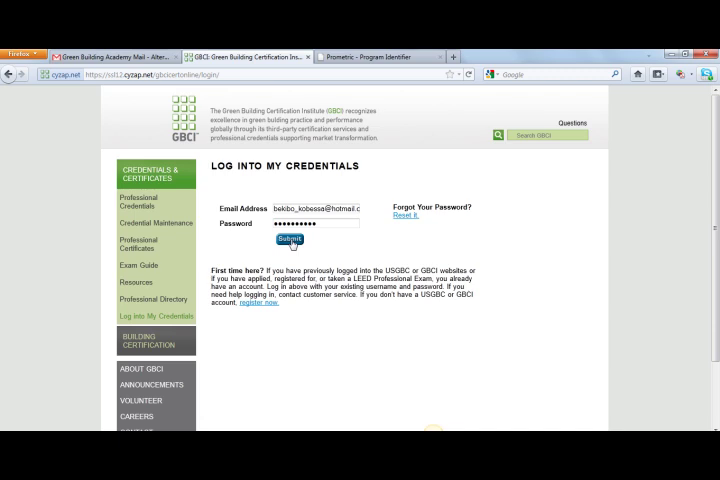
pyautogui.click(288, 240)
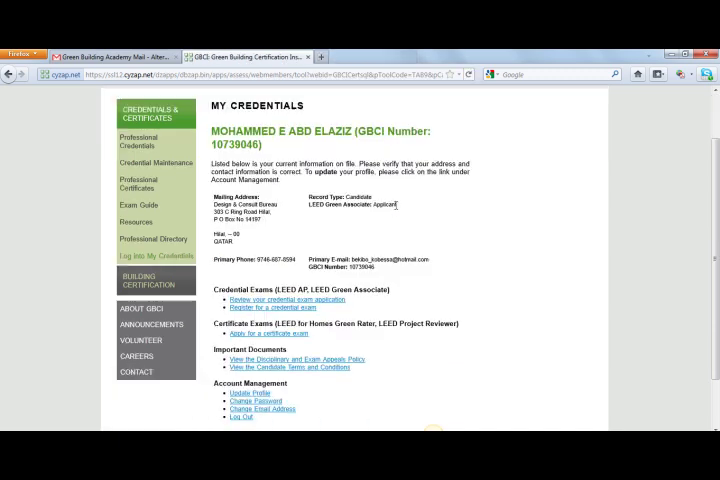
pyautogui.scroll(-3)
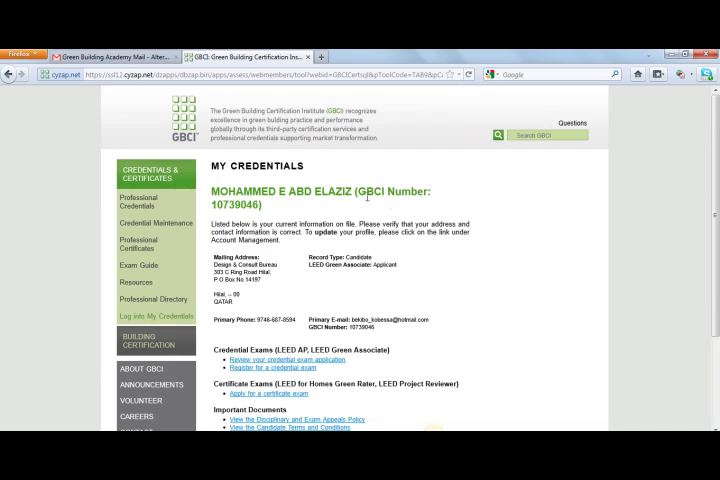
pyautogui.scroll(-3)
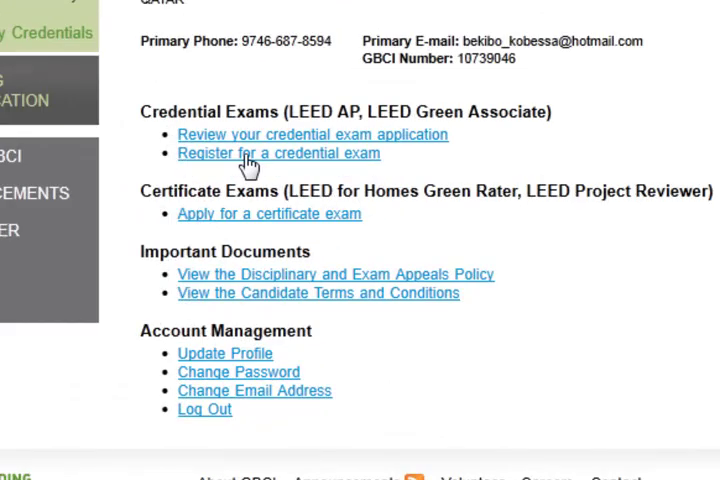
# Register for a credential exam with English as the exam language
pyautogui.click(280, 152)
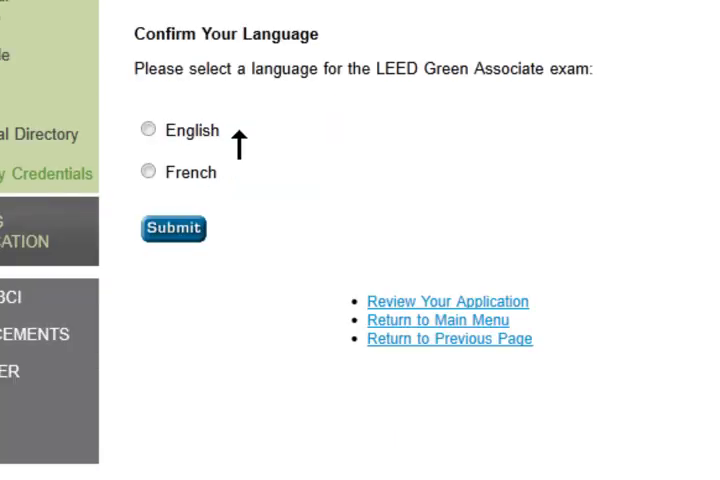
pyautogui.scroll(-3)
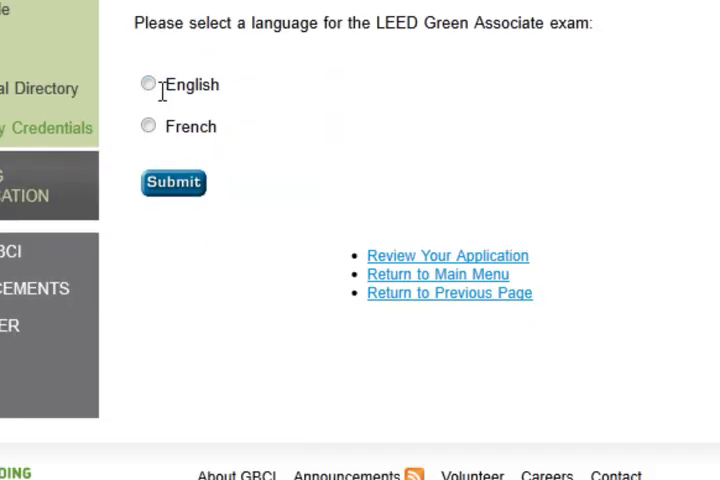
pyautogui.click(148, 84)
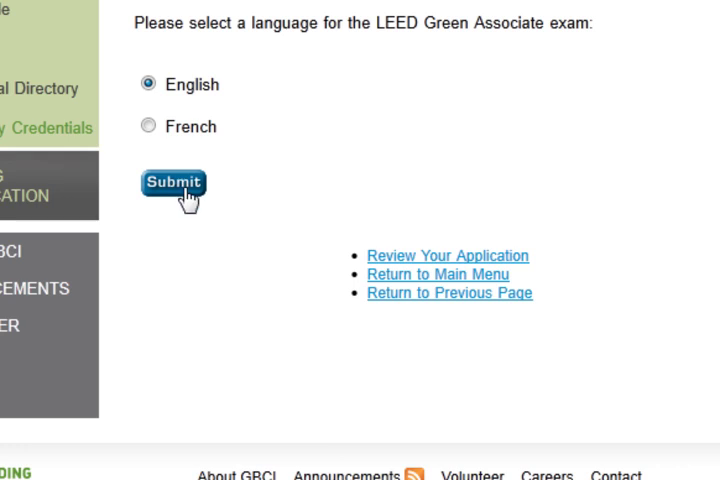
pyautogui.moveTo(184, 190)
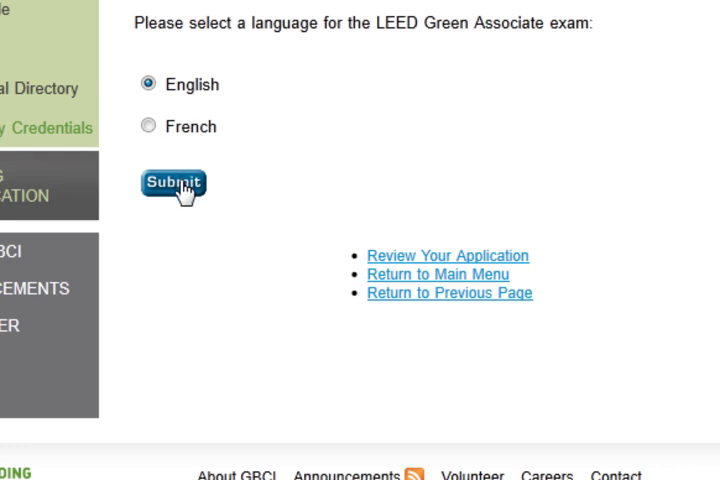
pyautogui.click(172, 184)
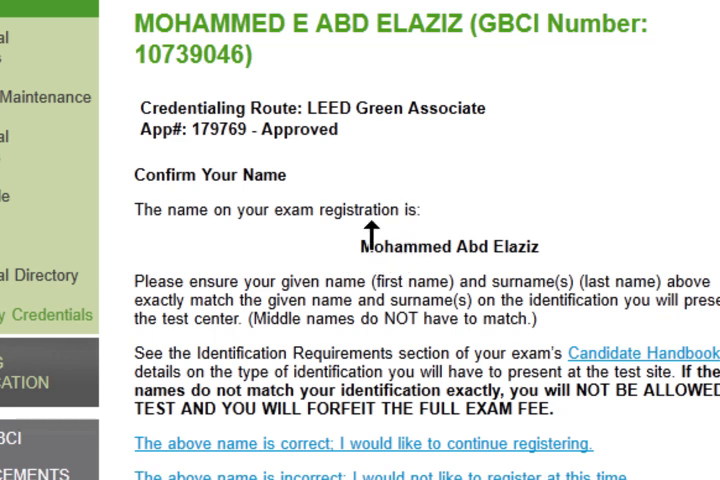
# Confirm the registered name is correct for the $200 exam
pyautogui.scroll(-3)
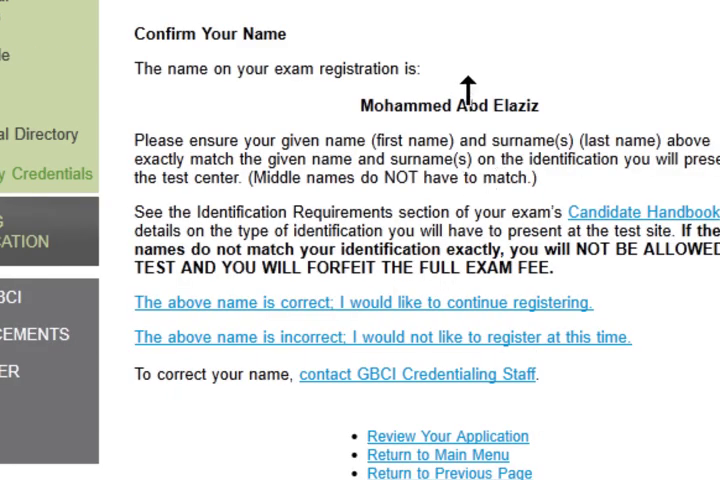
pyautogui.scroll(-3)
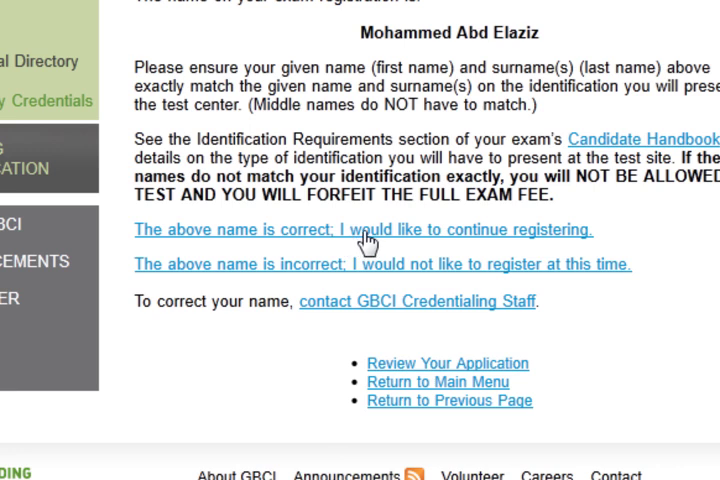
pyautogui.click(362, 228)
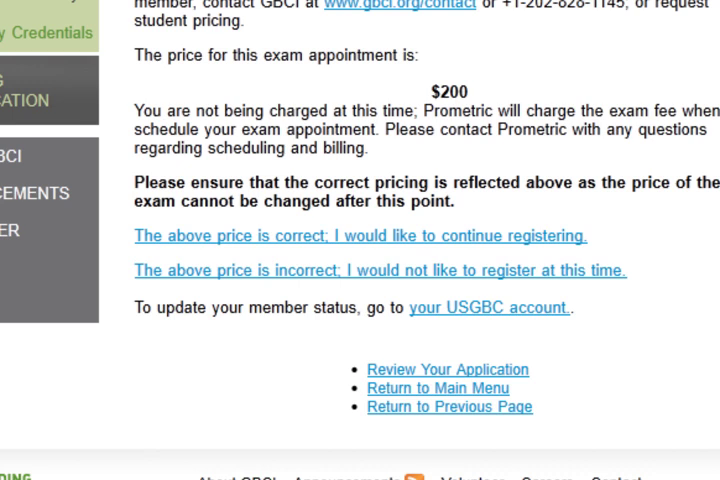
pyautogui.moveTo(266, 84)
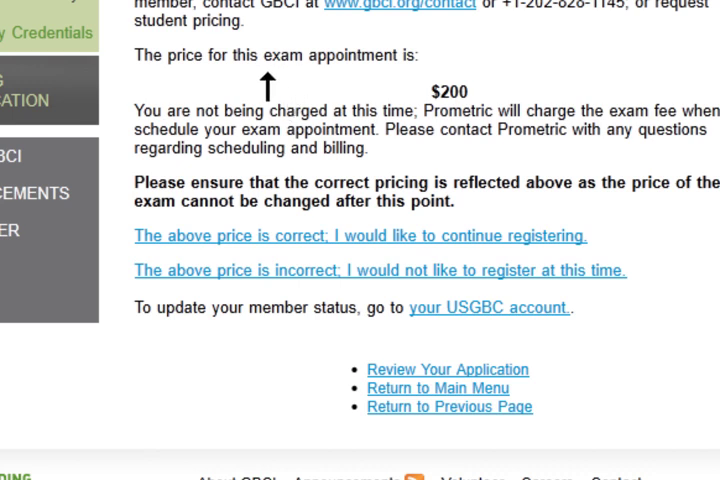
pyautogui.moveTo(360, 310)
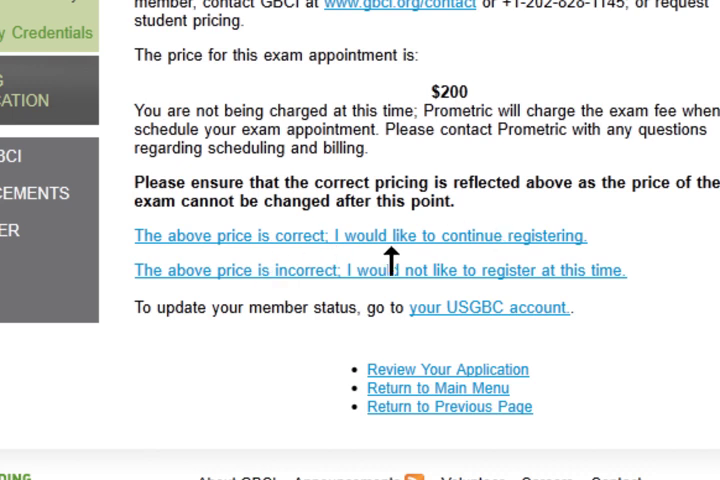
pyautogui.moveTo(384, 256)
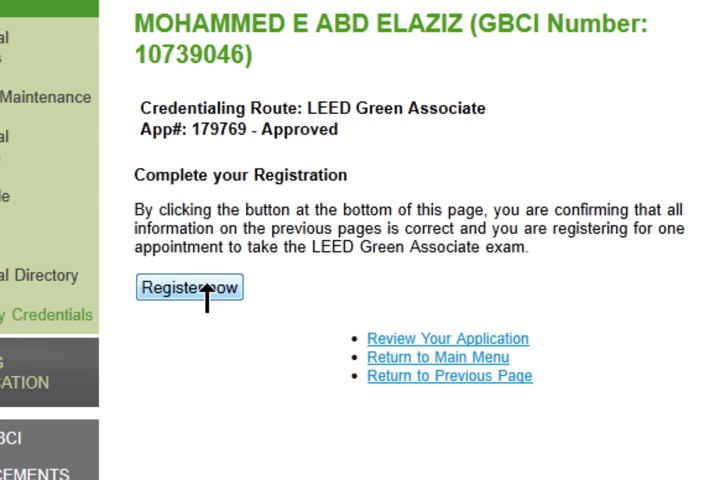
# Finish the LEED Green Associate registration with Register Now
pyautogui.click(190, 288)
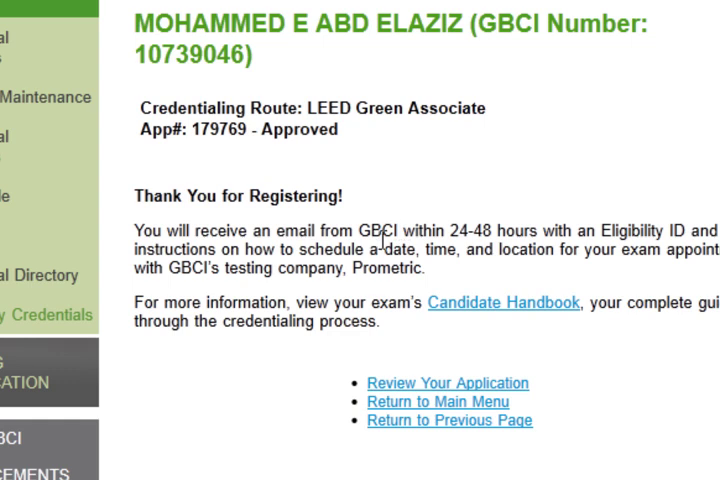
pyautogui.moveTo(446, 232)
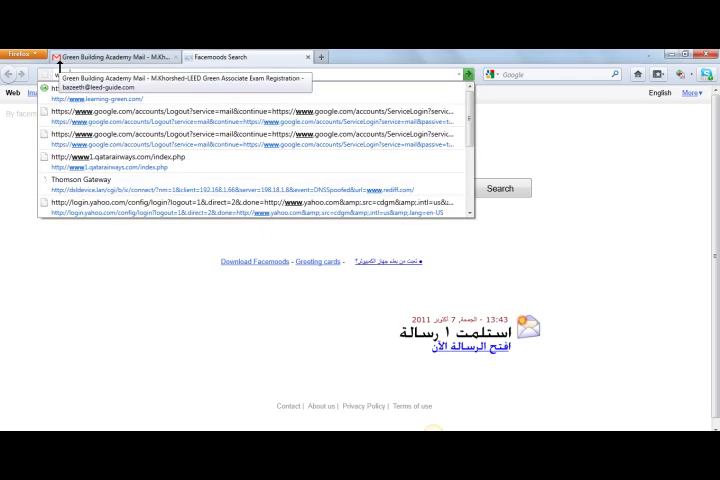
# Go to prometric.com/gbci and continue with QATAR as the test country
pyautogui.write('www.prometric.com/GBCI/default.htm')
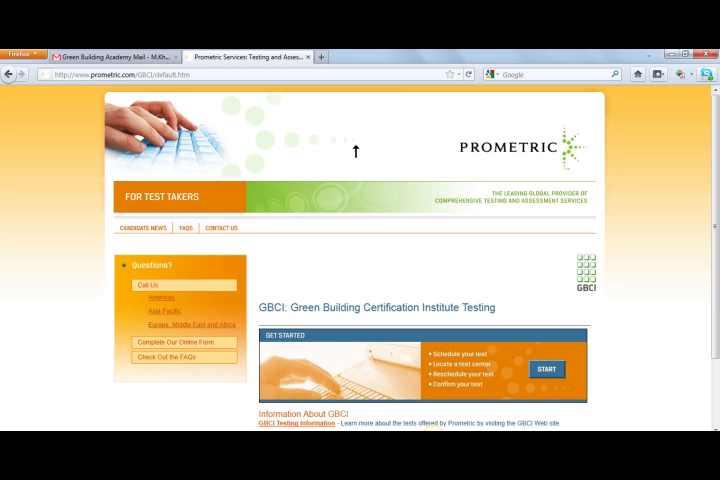
pyautogui.scroll(-3)
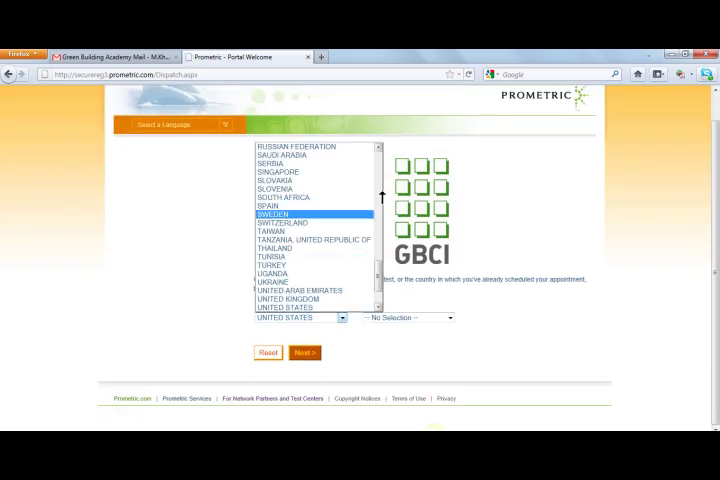
pyautogui.click(272, 270)
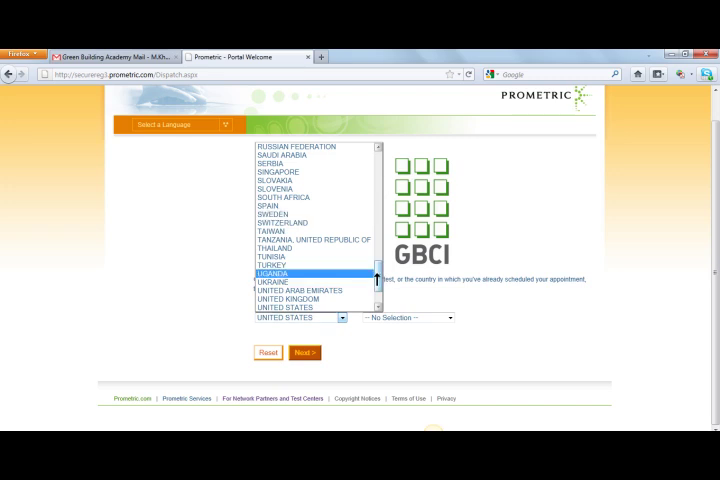
pyautogui.scroll(-3)
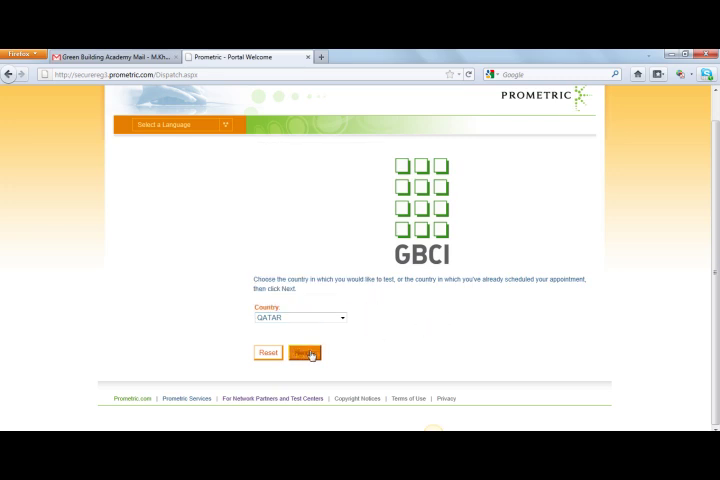
pyautogui.click(304, 352)
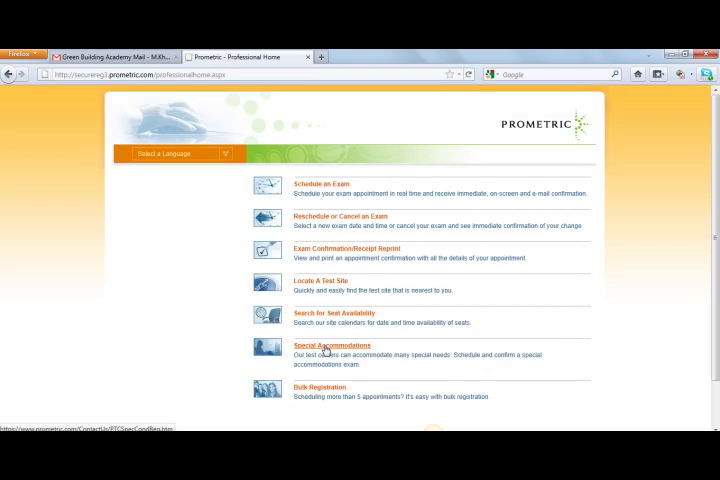
# Start scheduling a new exam appointment and continue past the program information review
pyautogui.scroll(-3)
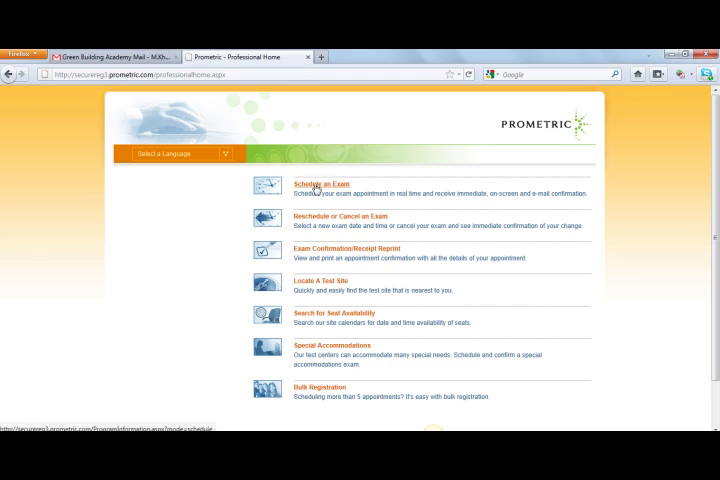
pyautogui.click(320, 184)
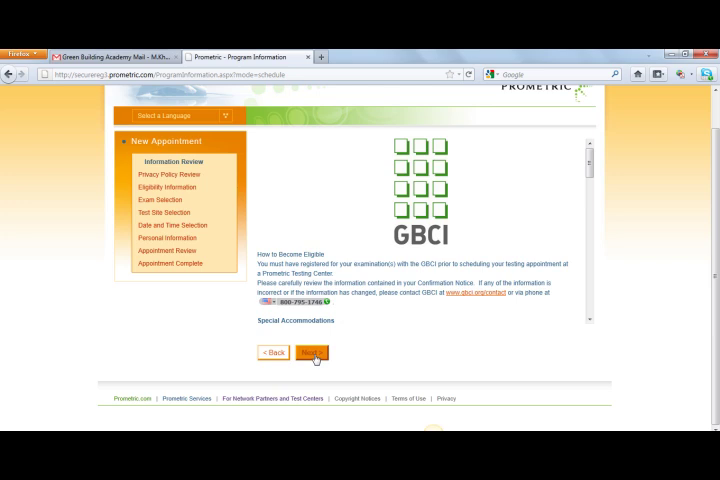
pyautogui.click(308, 352)
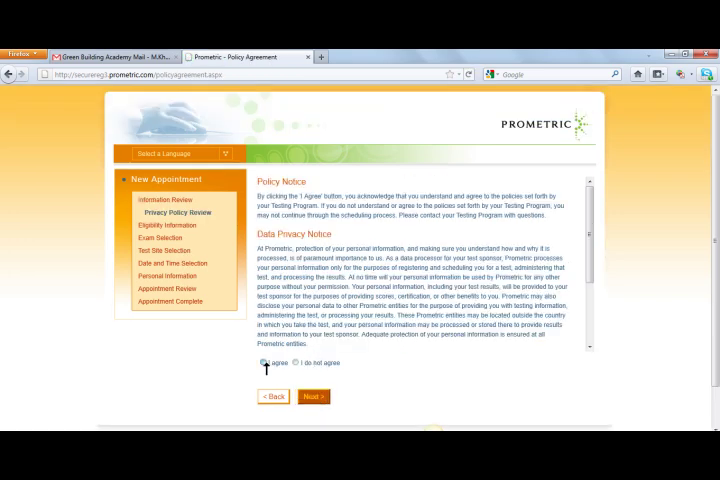
# Accept the privacy policy with 'I agree' and submit the policy agreement
pyautogui.click(262, 364)
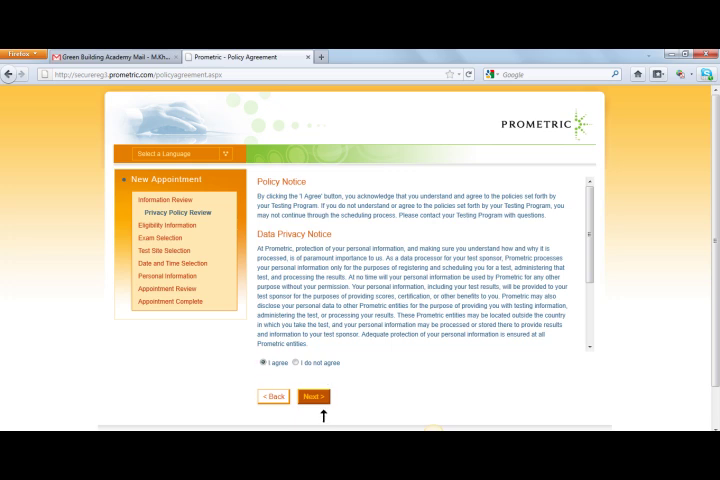
pyautogui.click(312, 396)
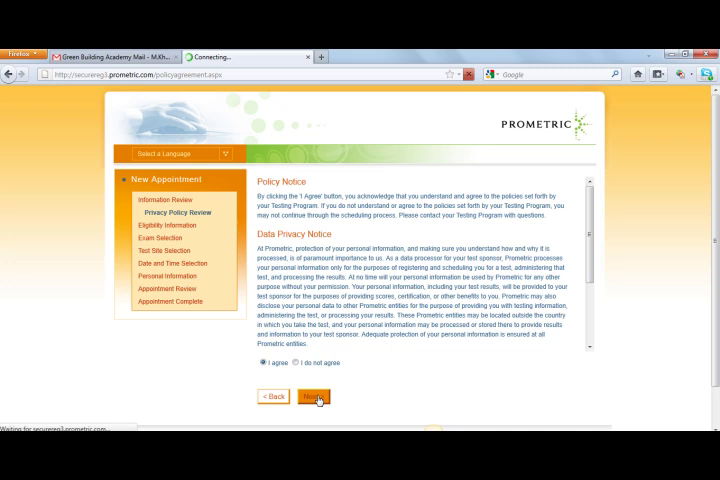
pyautogui.click(312, 396)
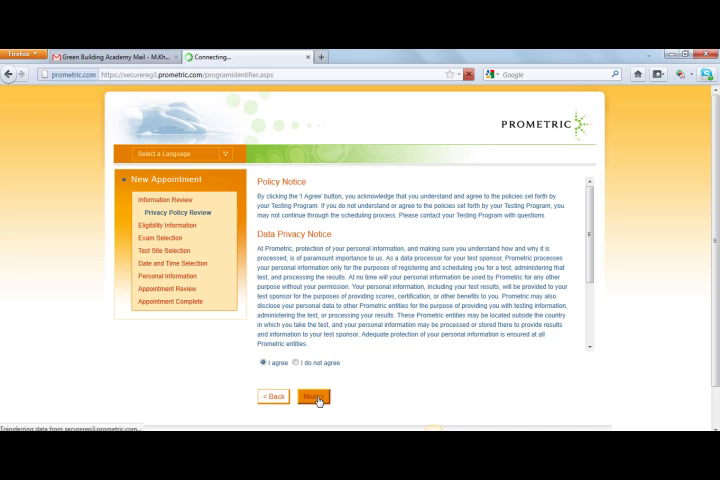
pyautogui.click(312, 396)
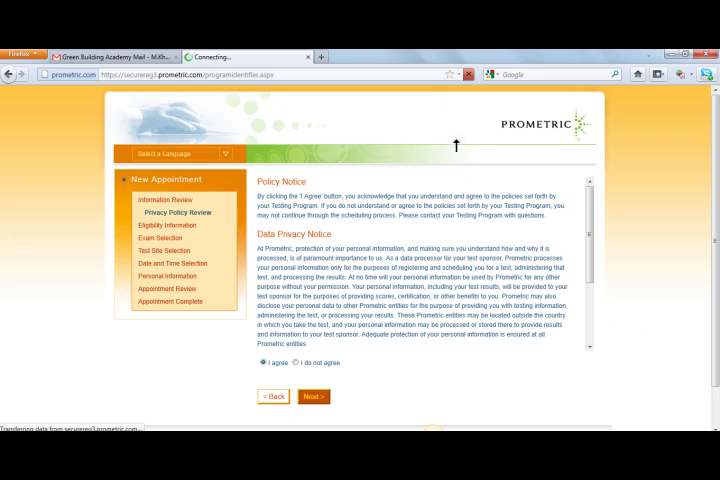
pyautogui.click(312, 396)
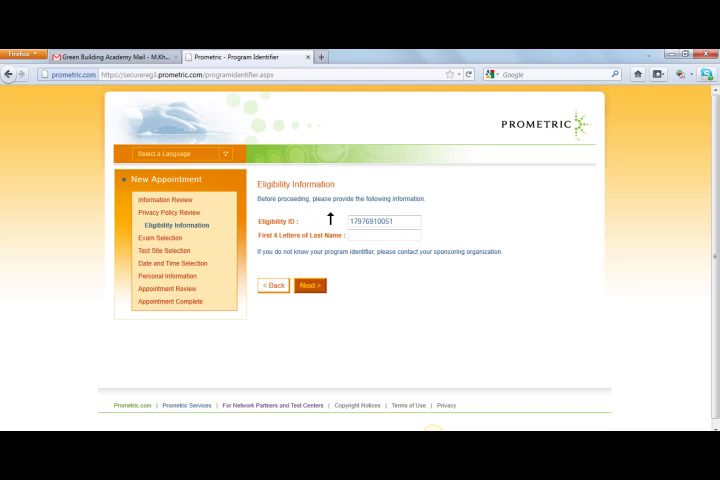
# Enter the eligibility ID and last-name letters 'Abd' and submit to reach test center selection
pyautogui.write('A')
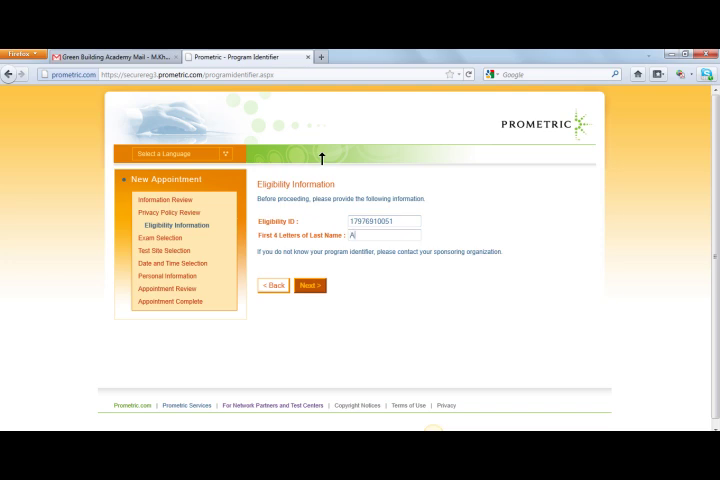
pyautogui.write('bd')
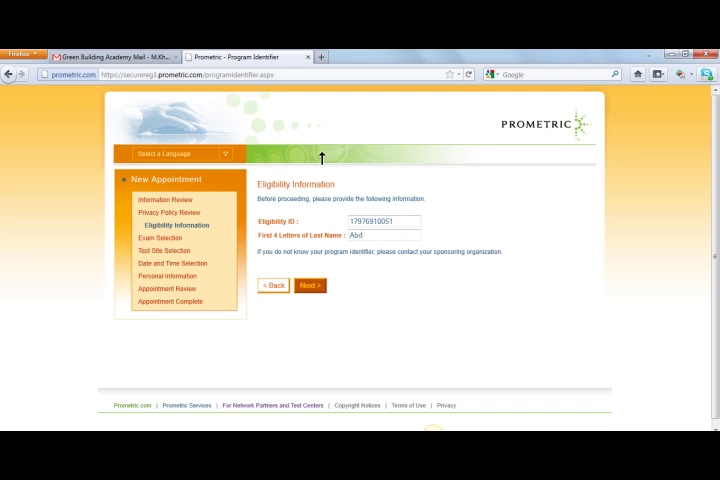
pyautogui.click(310, 284)
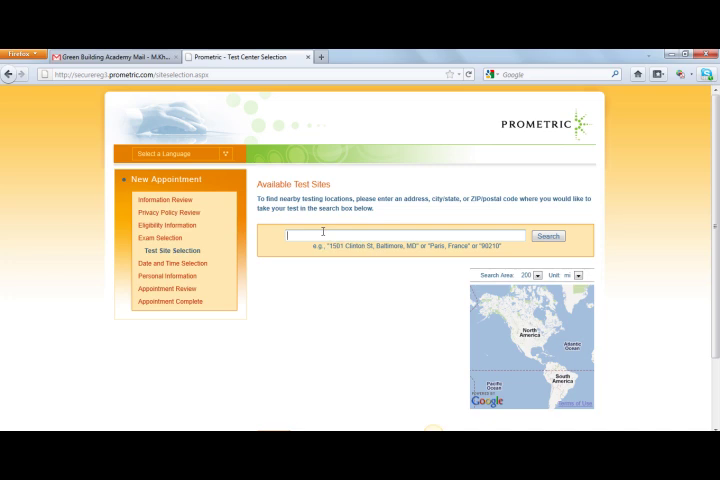
# Search test sites for 'Doha' and schedule the exam at the first listed Doha center
pyautogui.write('Doha')
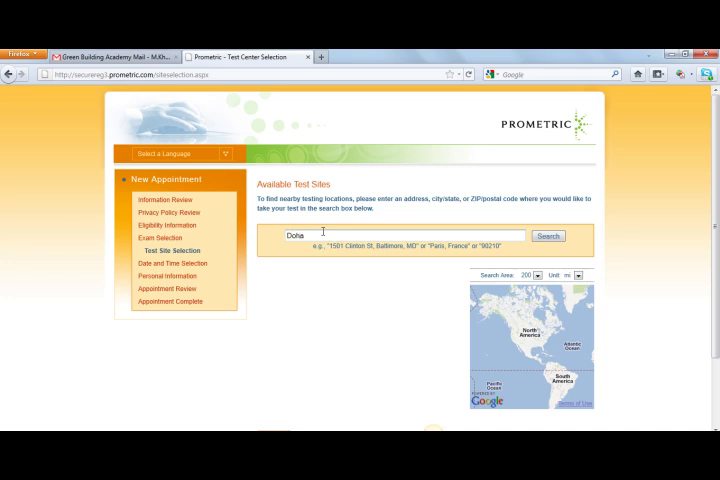
pyautogui.moveTo(548, 236)
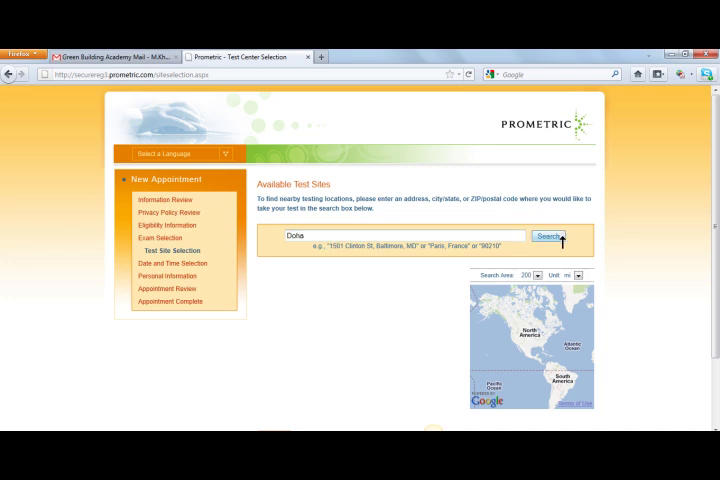
pyautogui.click(548, 236)
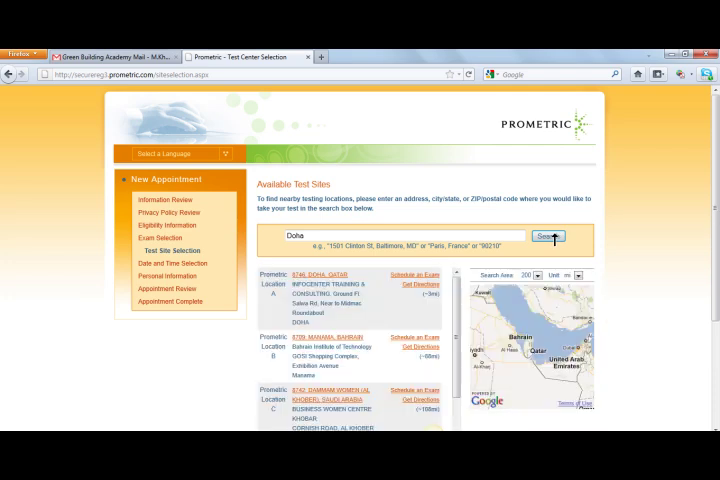
pyautogui.click(548, 236)
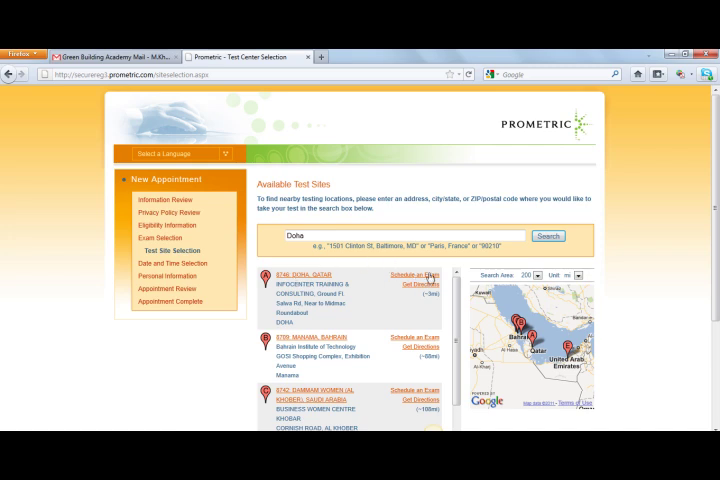
pyautogui.click(412, 278)
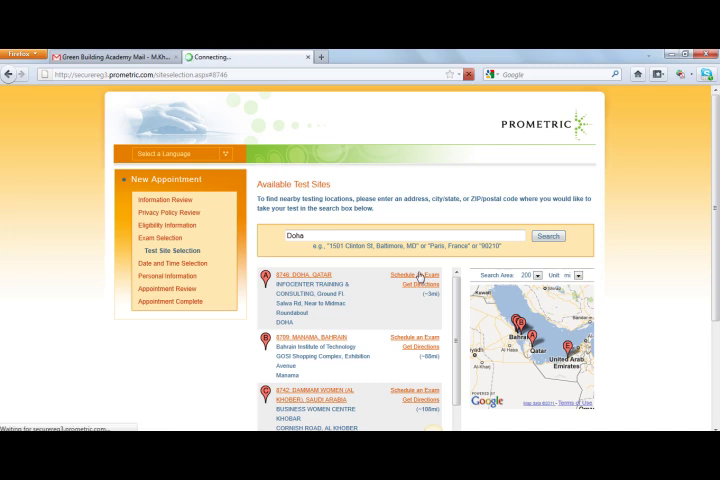
pyautogui.click(410, 278)
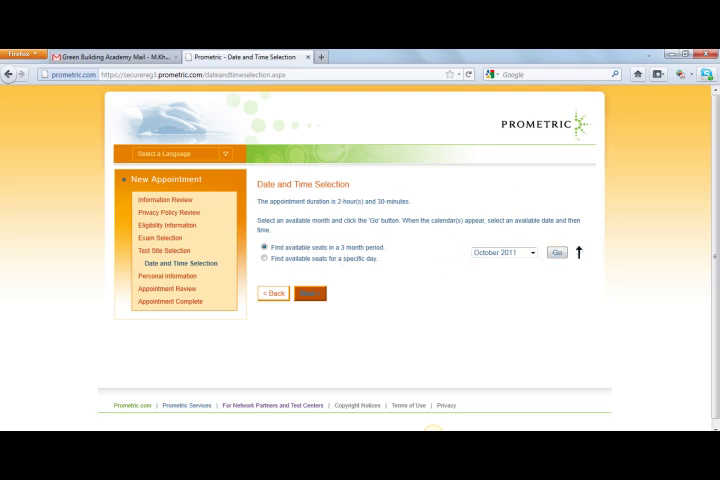
# Choose an available October 2011 exam date and start time and submit them
pyautogui.click(556, 252)
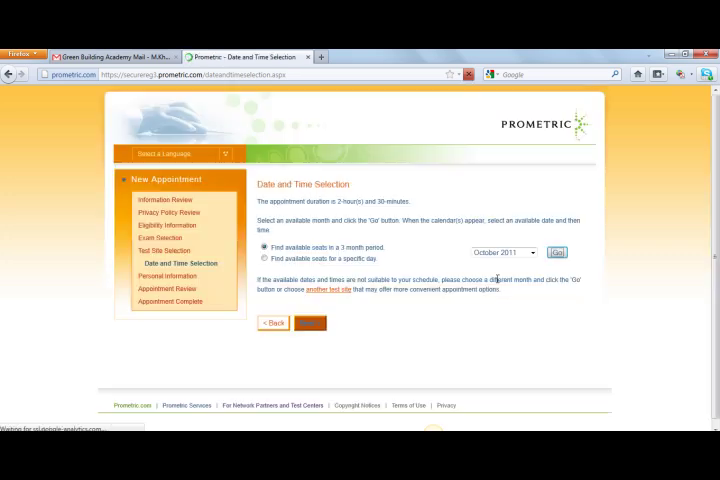
pyautogui.click(558, 252)
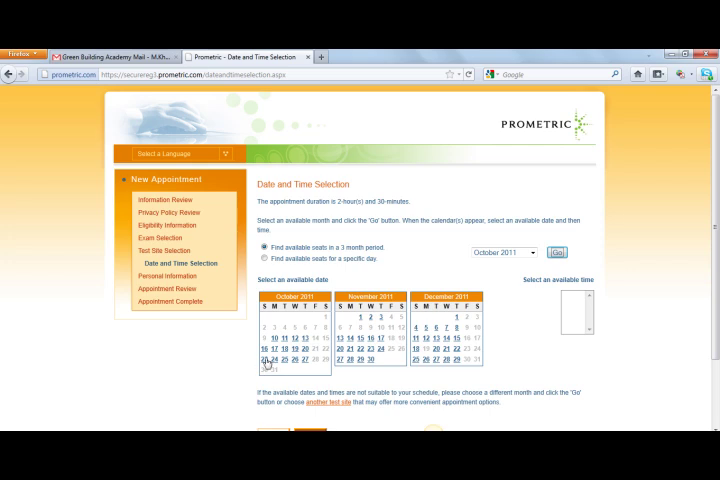
pyautogui.click(264, 360)
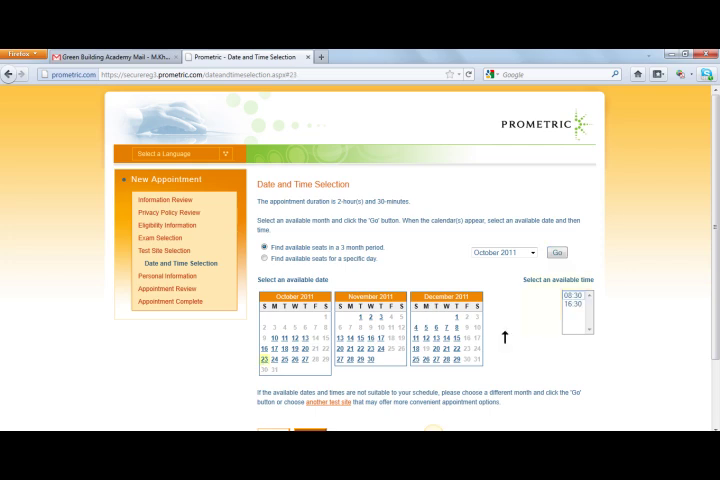
pyautogui.click(572, 294)
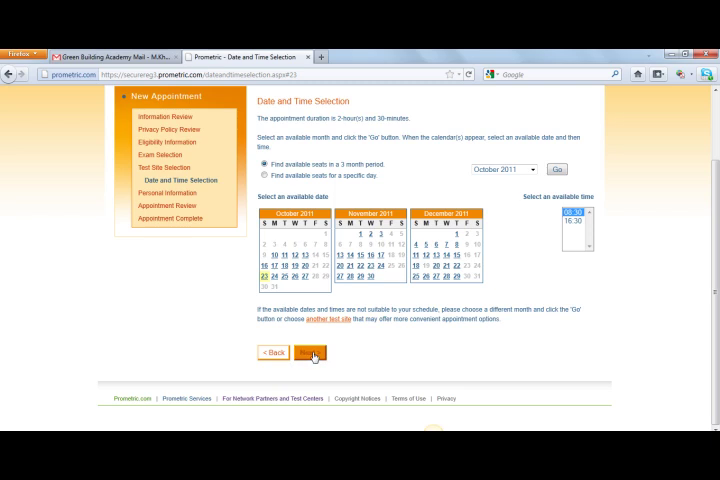
pyautogui.click(306, 352)
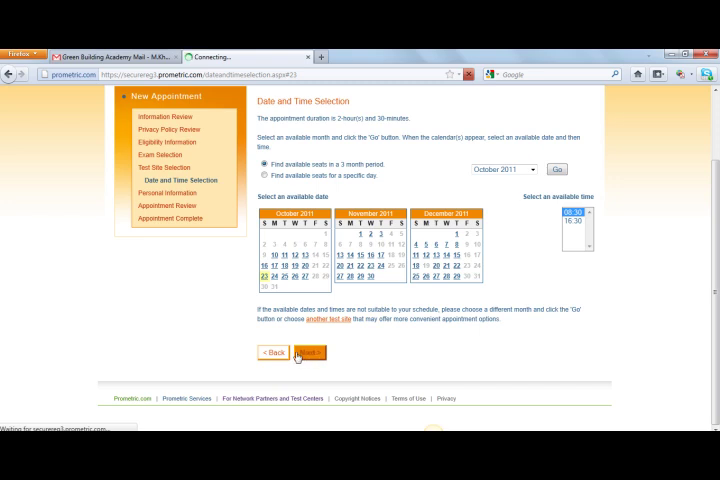
pyautogui.click(308, 352)
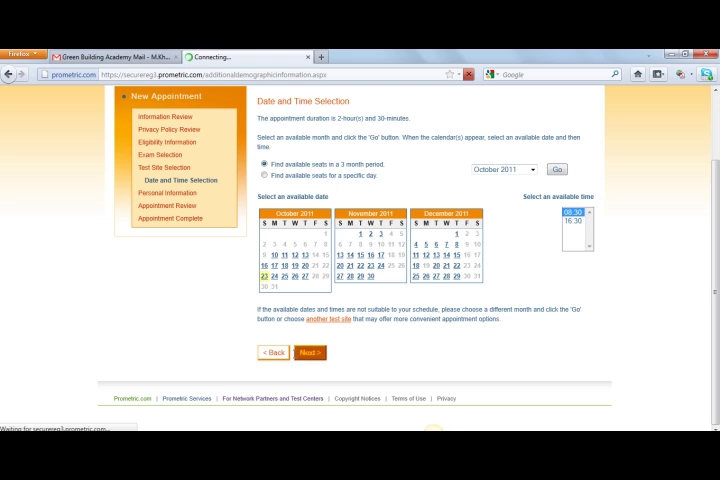
pyautogui.click(314, 352)
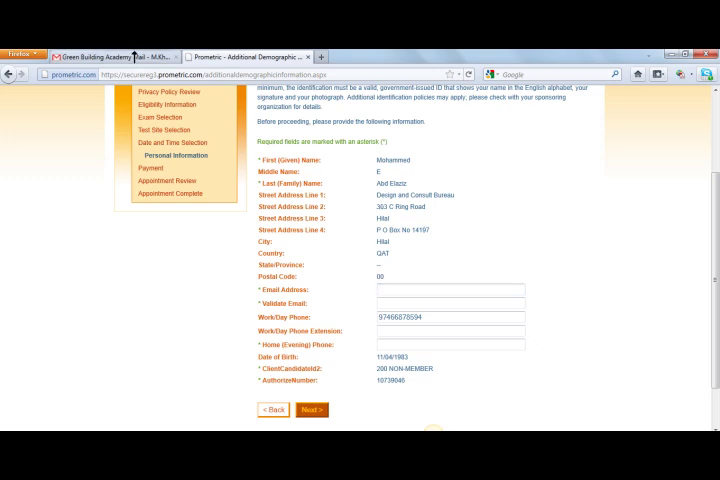
pyautogui.moveTo(110, 56)
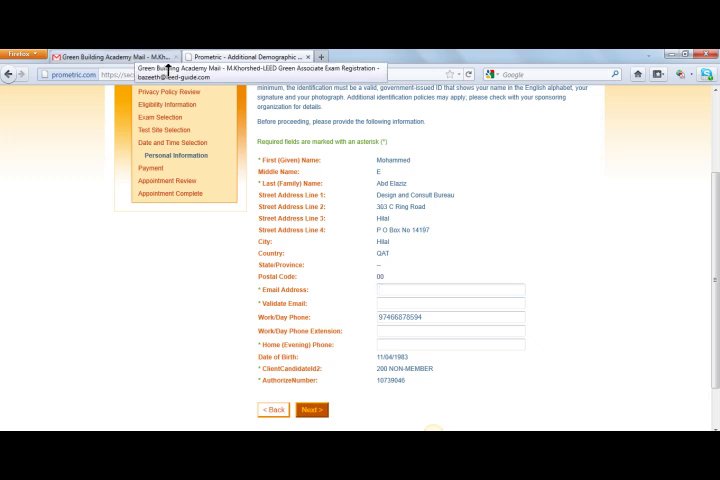
# Review the prefilled Personal Information form to the end and back
pyautogui.scroll(-3)
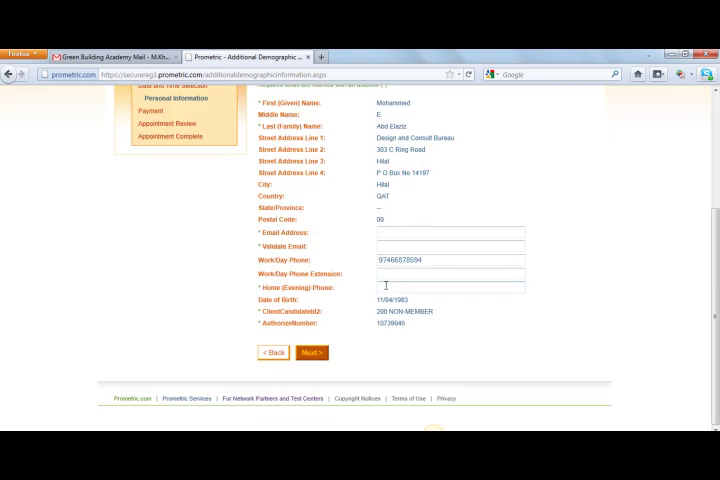
pyautogui.scroll(3)
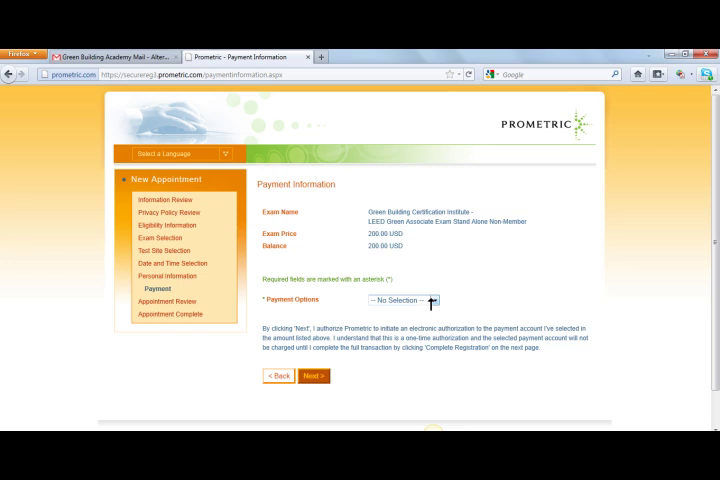
# Select a card type from the Payment Options list to begin processing the exam fee
pyautogui.click(402, 300)
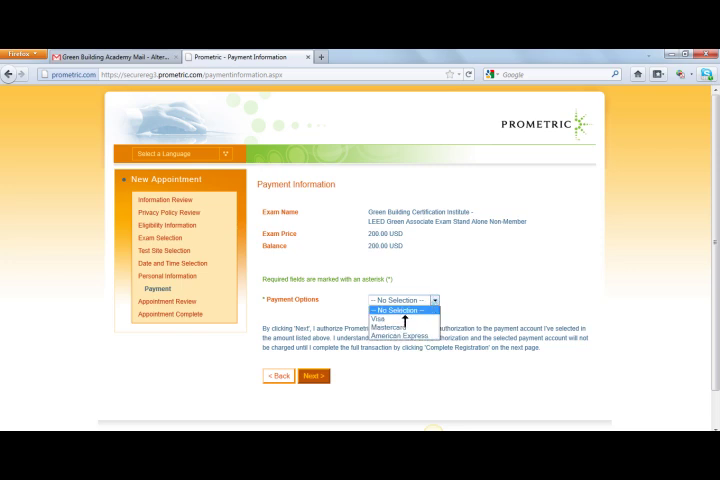
pyautogui.click(312, 376)
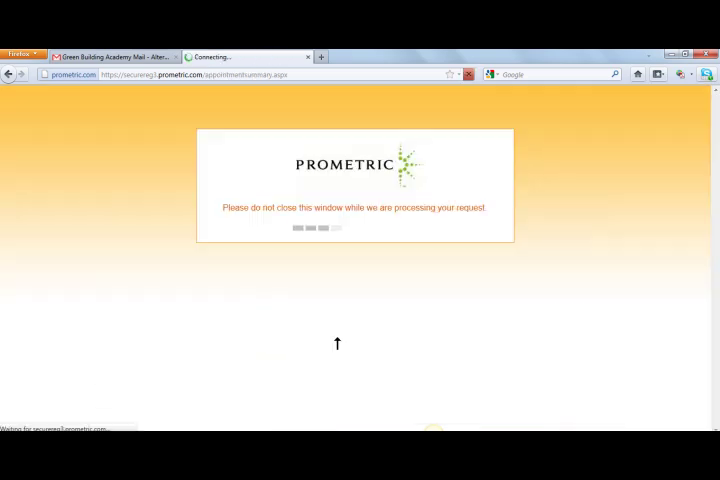